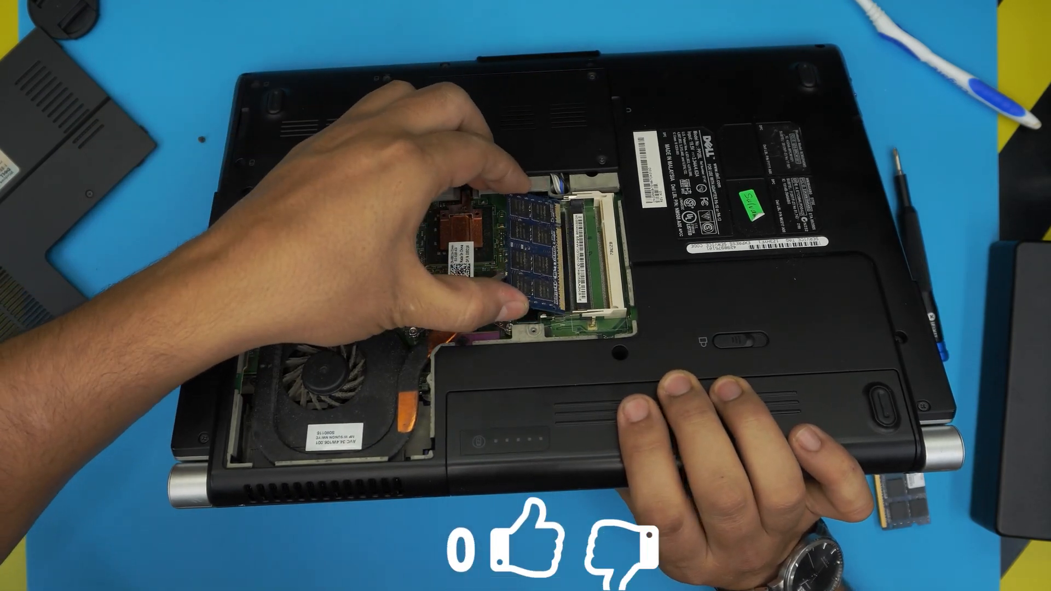
# Step: Press the blue RAM module flat into the lower SODIMM slot until the clips lock
pyautogui.click(526, 541)
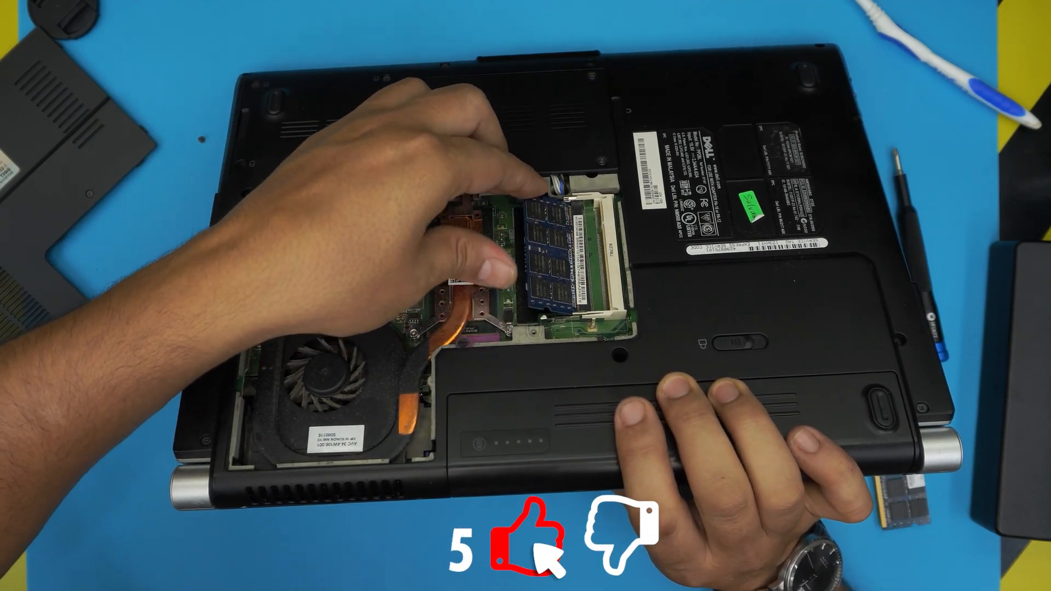